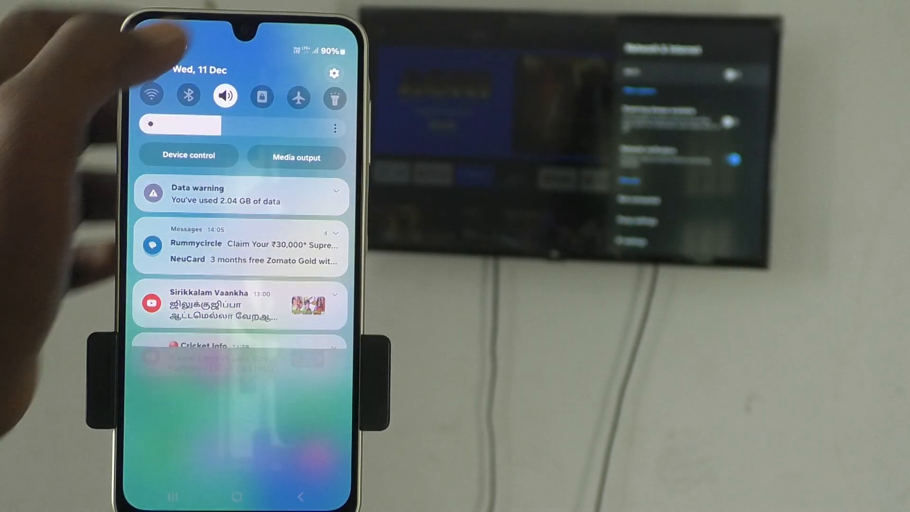
# Switch on Mobile Hotspot under Settings > Connections > Mobile Hotspot and Tethering
pyautogui.click(334, 74)
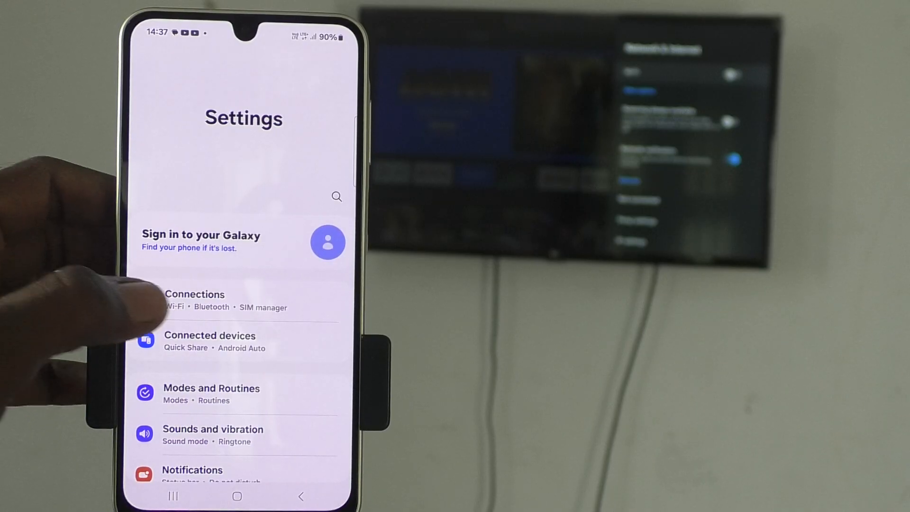
pyautogui.click(195, 294)
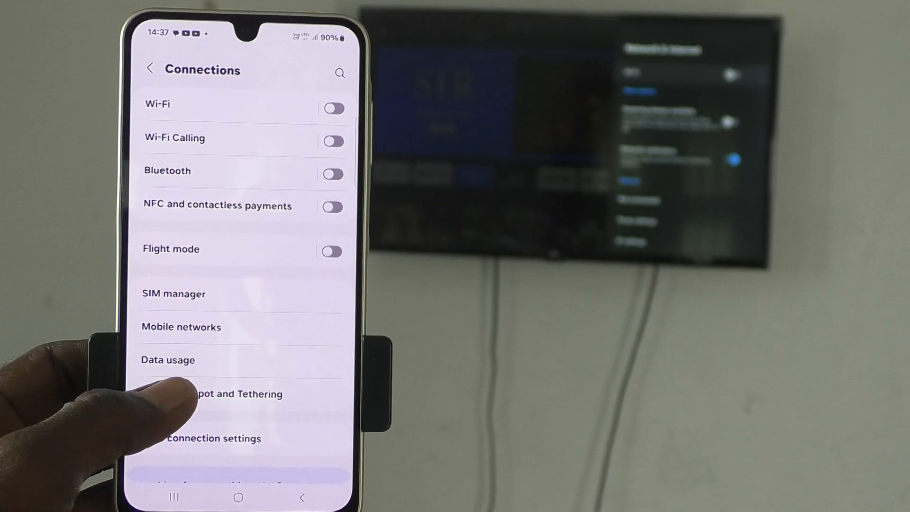
pyautogui.click(227, 394)
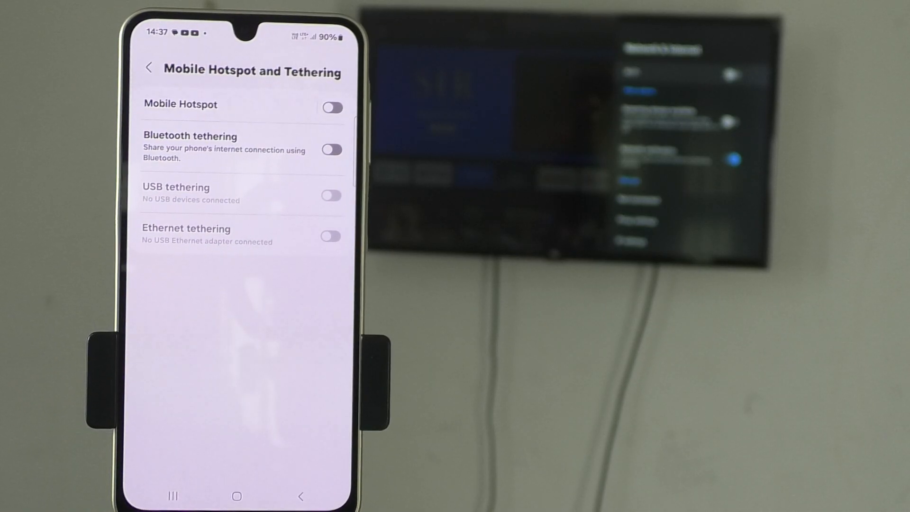
pyautogui.click(332, 107)
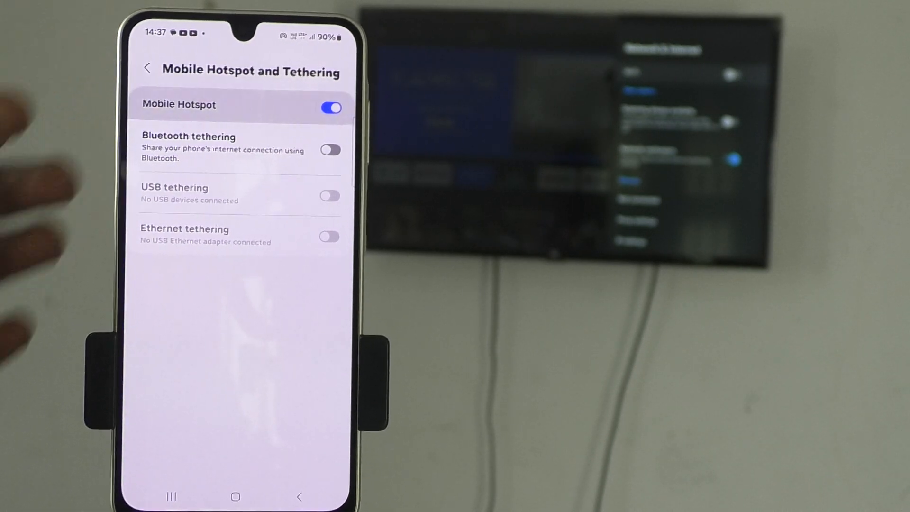
# Open Configure Mobile Hotspot for Galaxy A05 and choose a security type
pyautogui.click(198, 105)
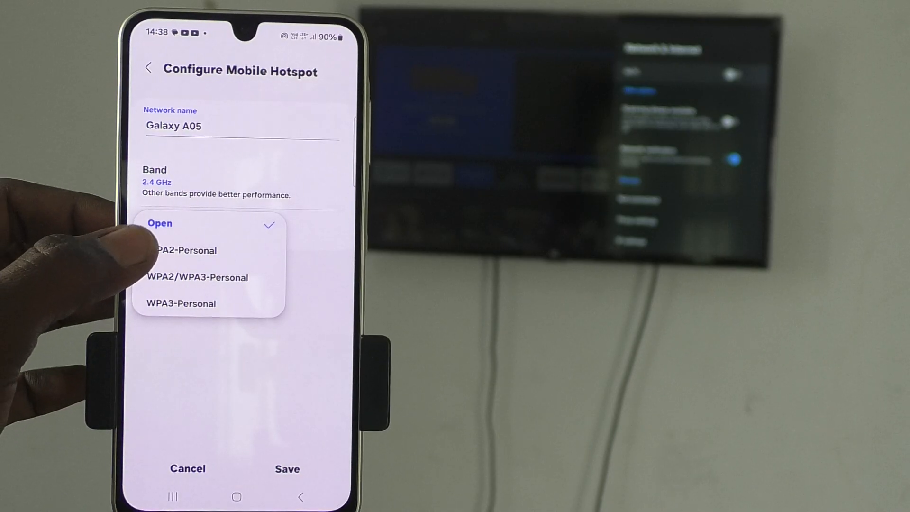
pyautogui.click(184, 251)
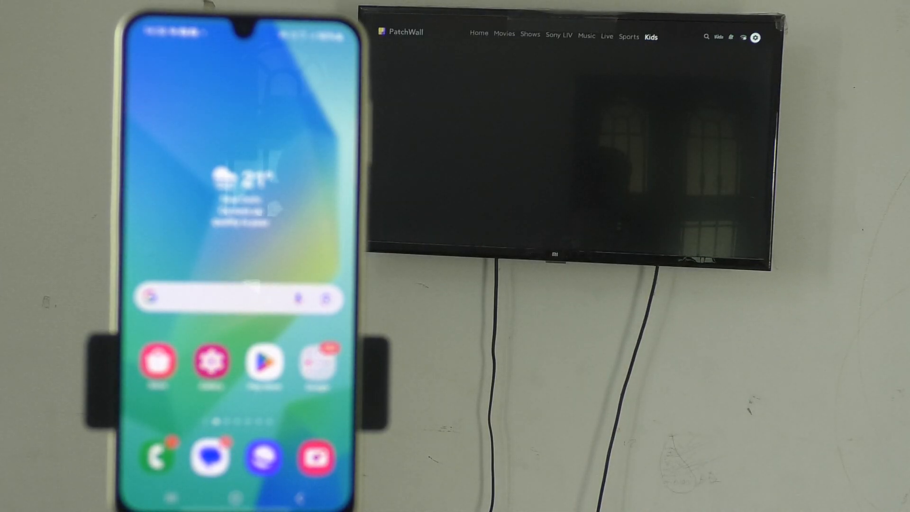
# Turn on Wi-Fi in the TV's Network & Internet settings and select Galaxy A05
pyautogui.click(755, 36)
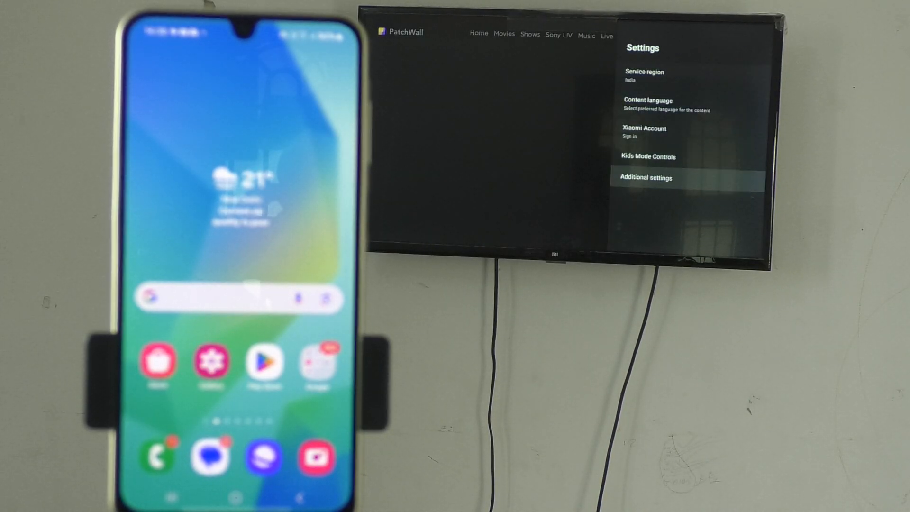
pyautogui.click(646, 176)
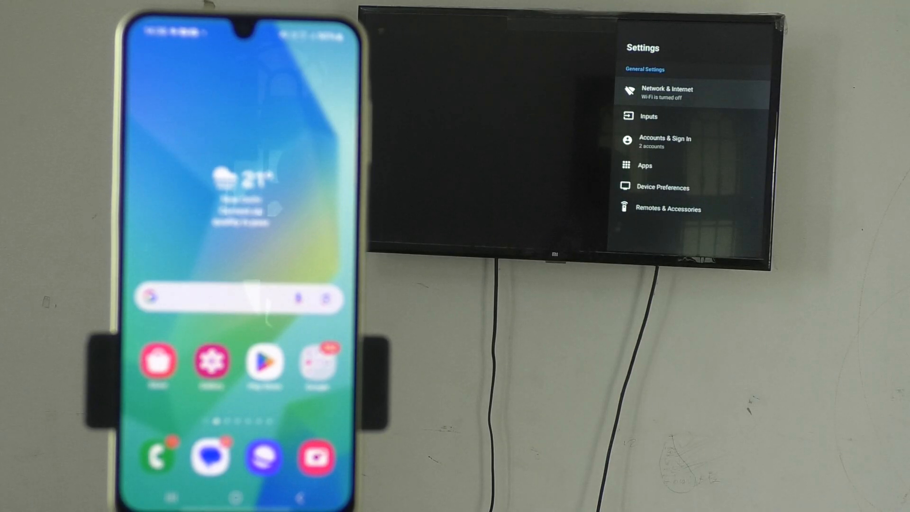
pyautogui.click(667, 93)
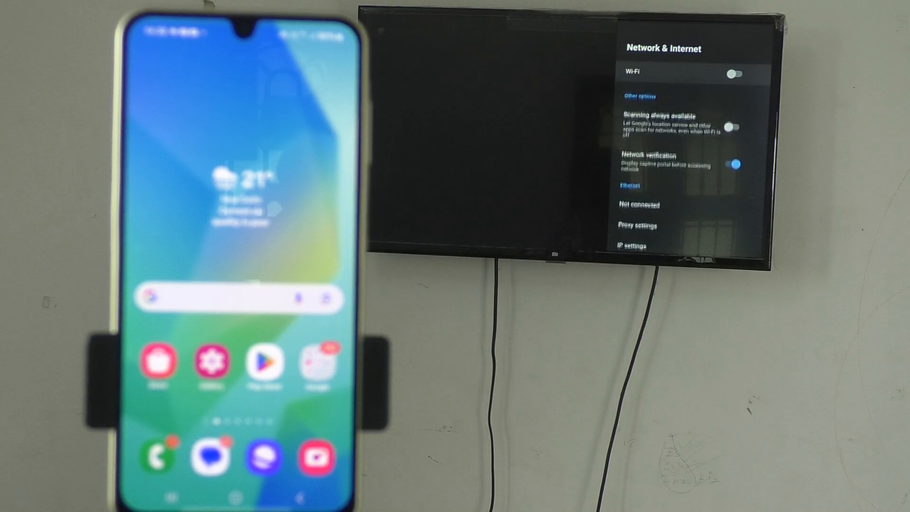
pyautogui.click(735, 74)
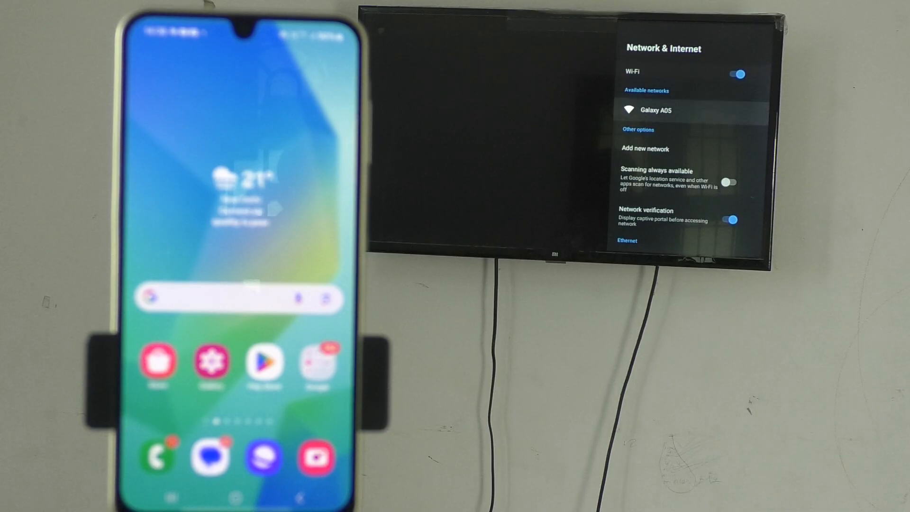
pyautogui.click(656, 110)
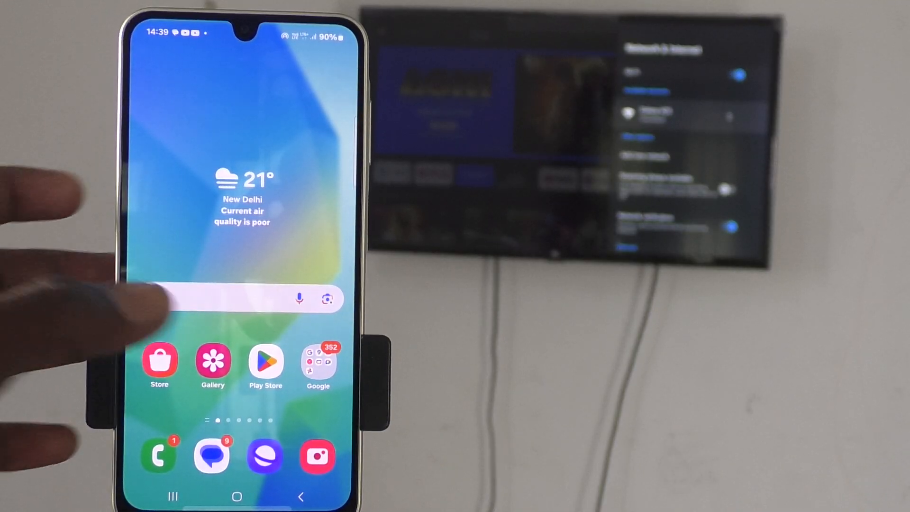
# Search the Play Store for Google Home, install it, and open it
pyautogui.click(266, 361)
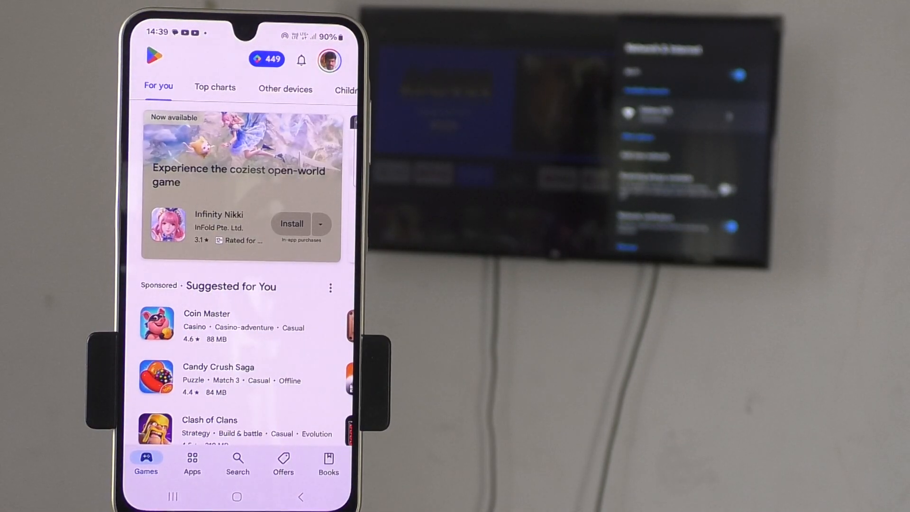
pyautogui.click(238, 462)
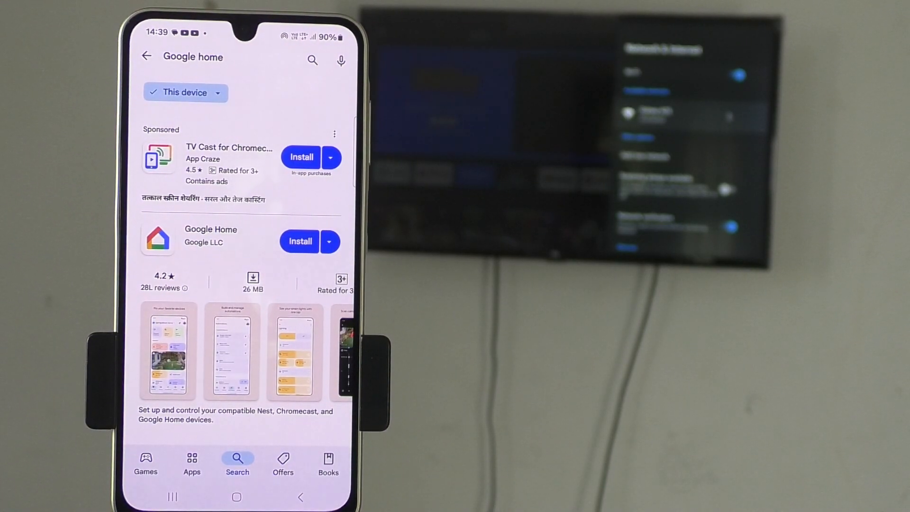
pyautogui.click(299, 241)
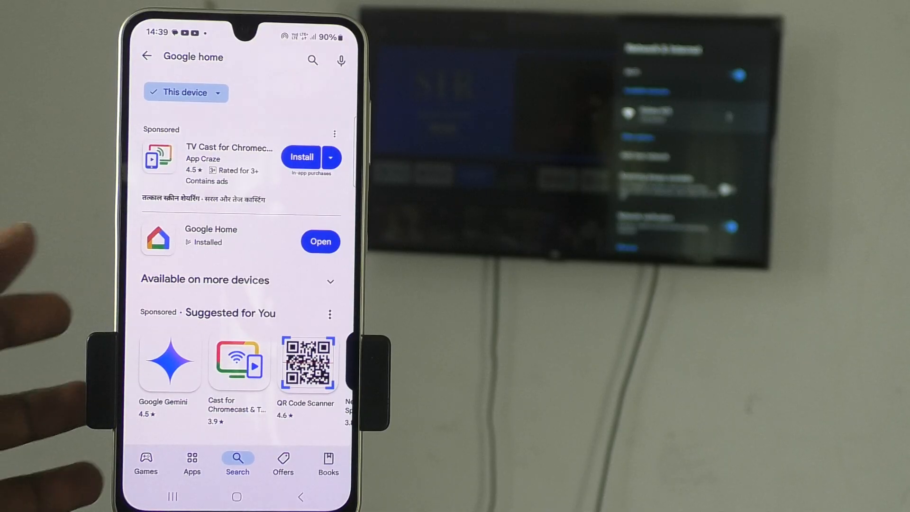
pyautogui.click(320, 241)
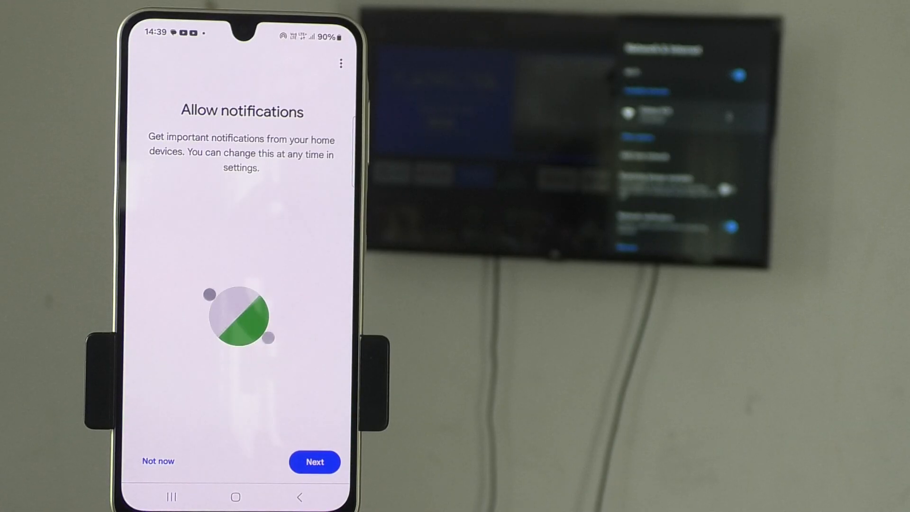
# Allow Google Home notifications and sign in with the recommended Google account
pyautogui.click(314, 462)
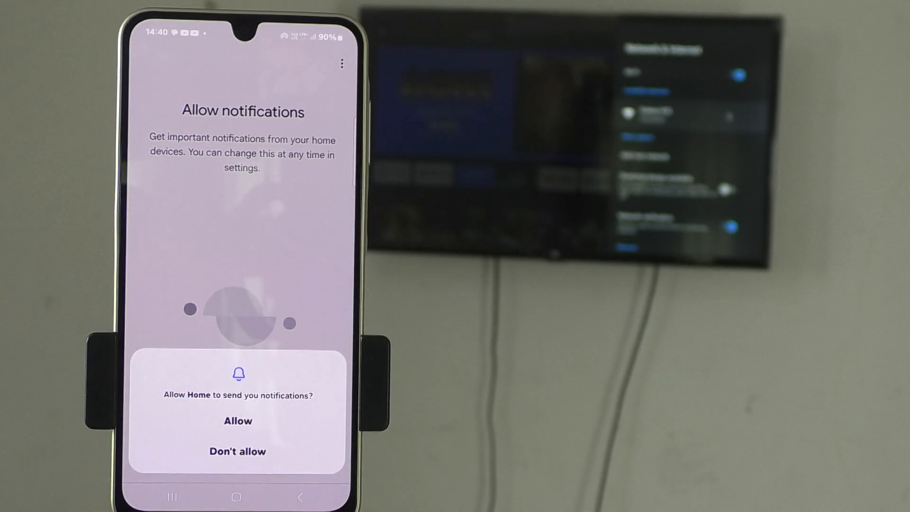
pyautogui.click(238, 421)
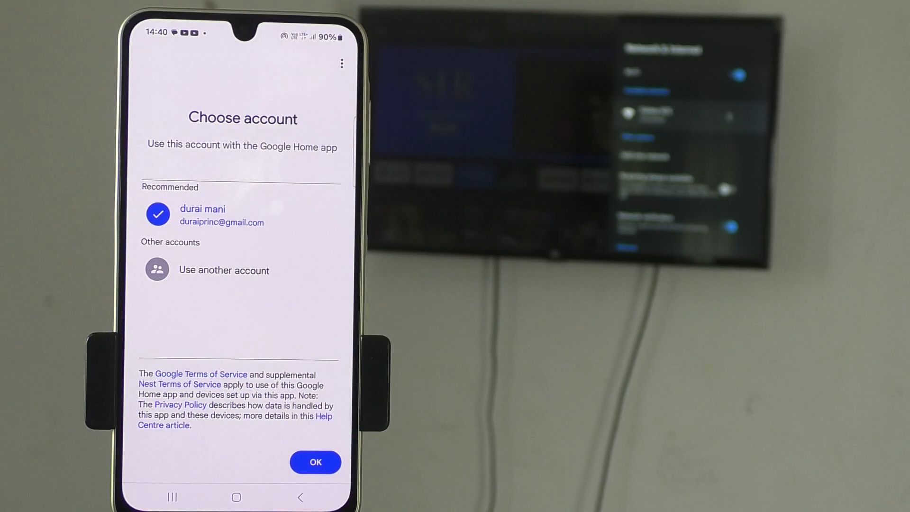
pyautogui.click(315, 462)
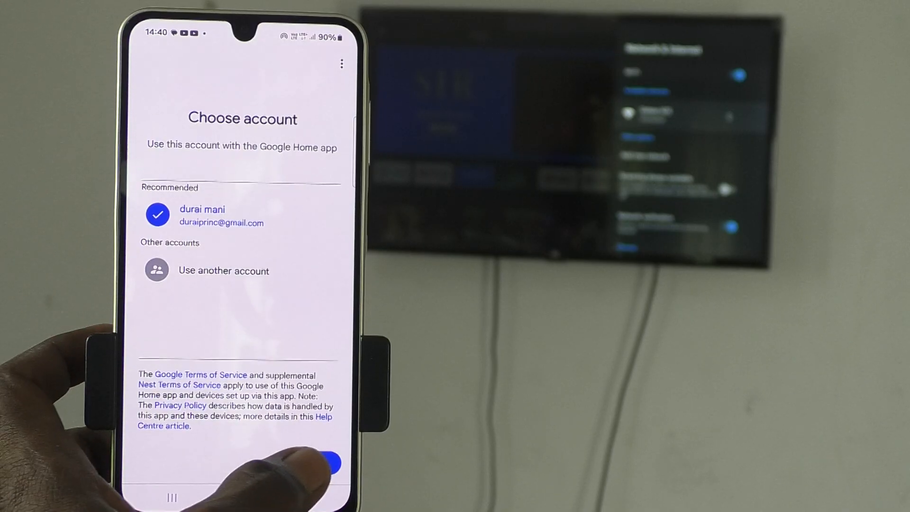
pyautogui.click(325, 462)
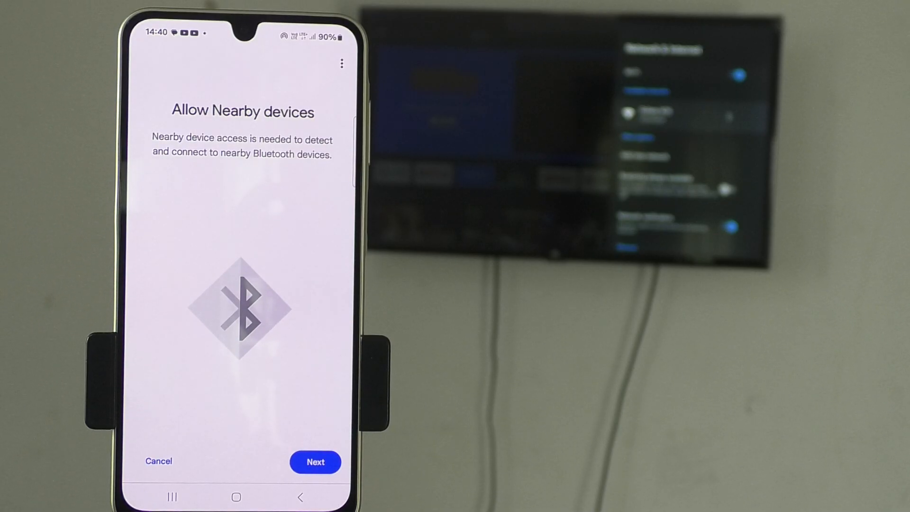
# Grant Google Home nearby-device access and location access while using the app
pyautogui.click(315, 462)
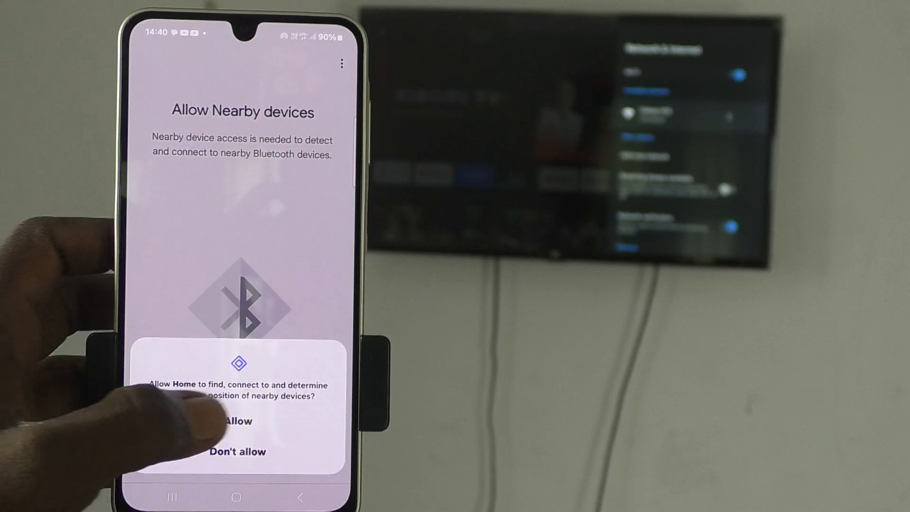
pyautogui.click(238, 421)
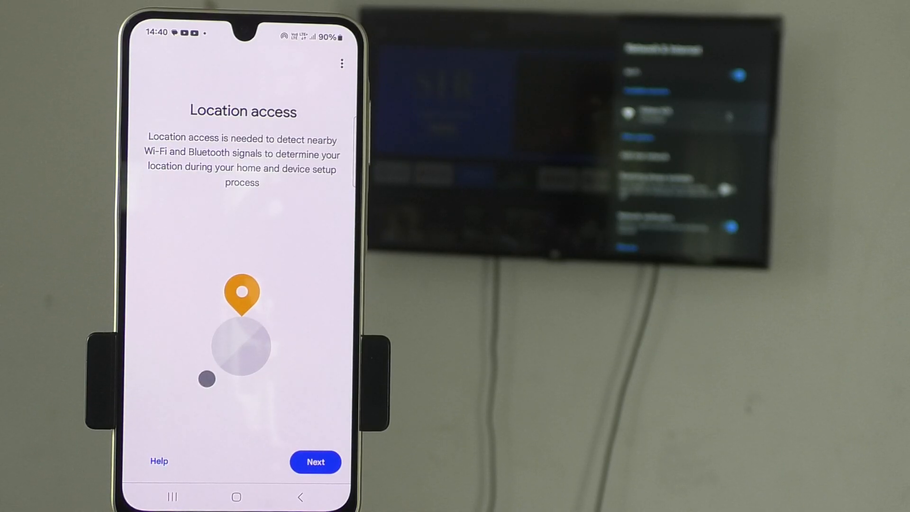
pyautogui.click(315, 462)
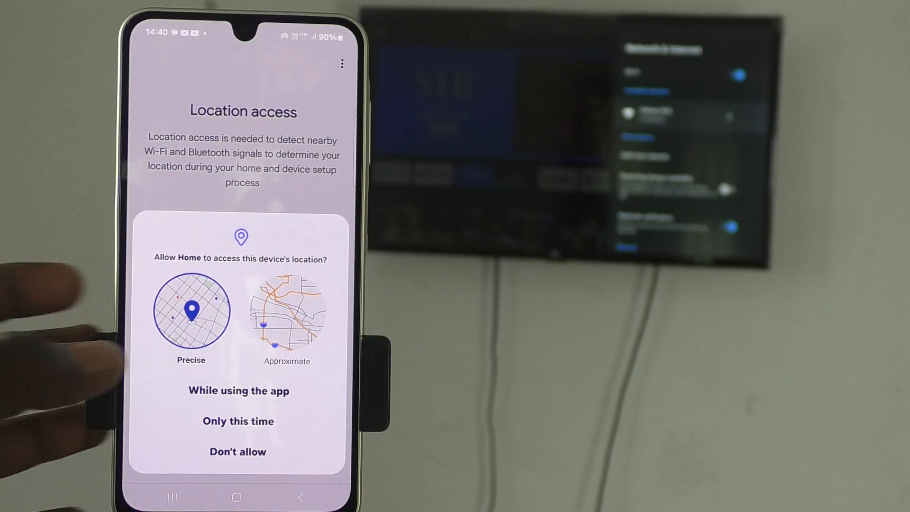
pyautogui.click(238, 390)
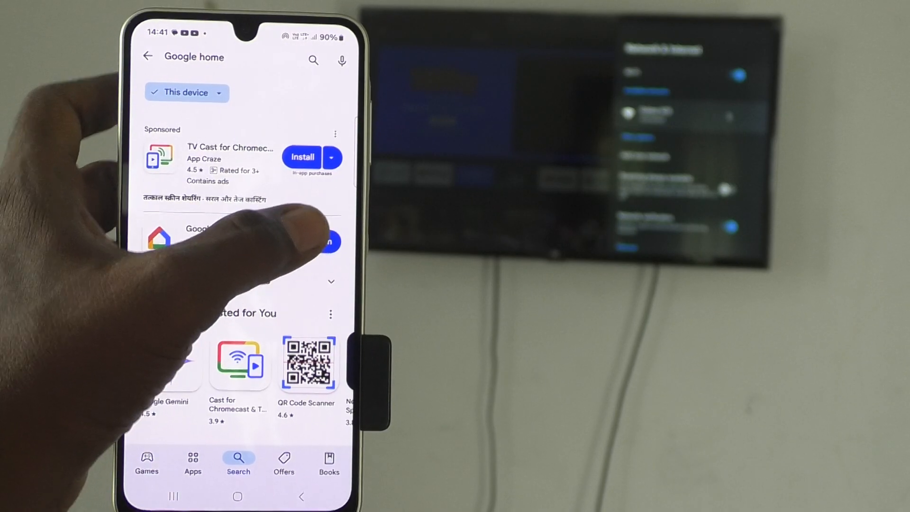
# Launch Google Home, select Android TV under Devices, and start Cast my screen
pyautogui.click(198, 238)
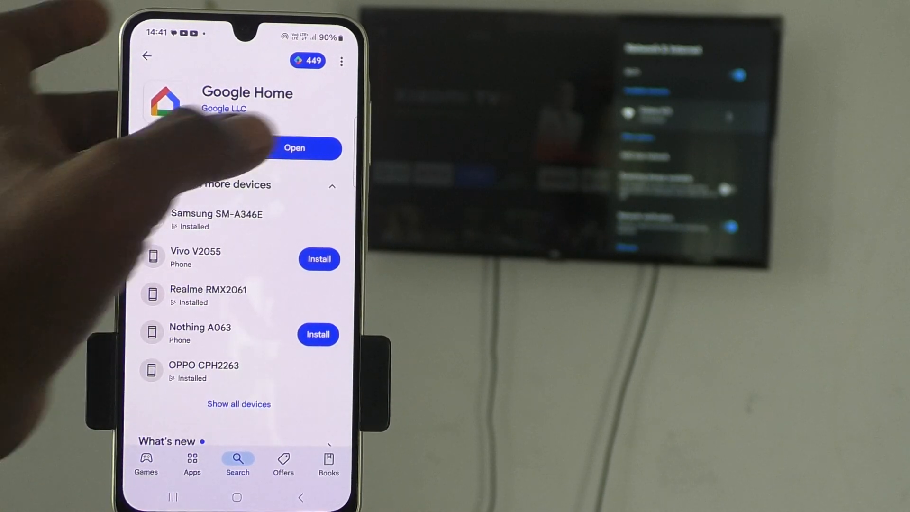
pyautogui.click(295, 147)
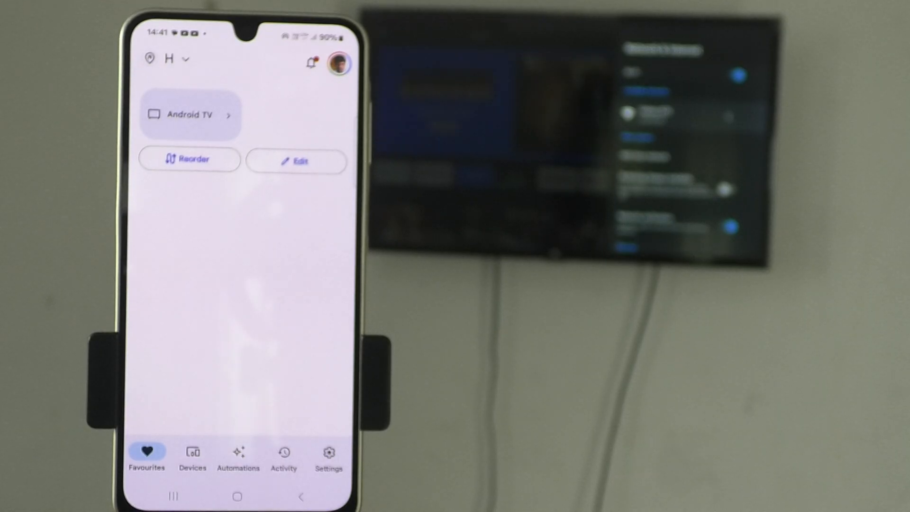
pyautogui.click(192, 457)
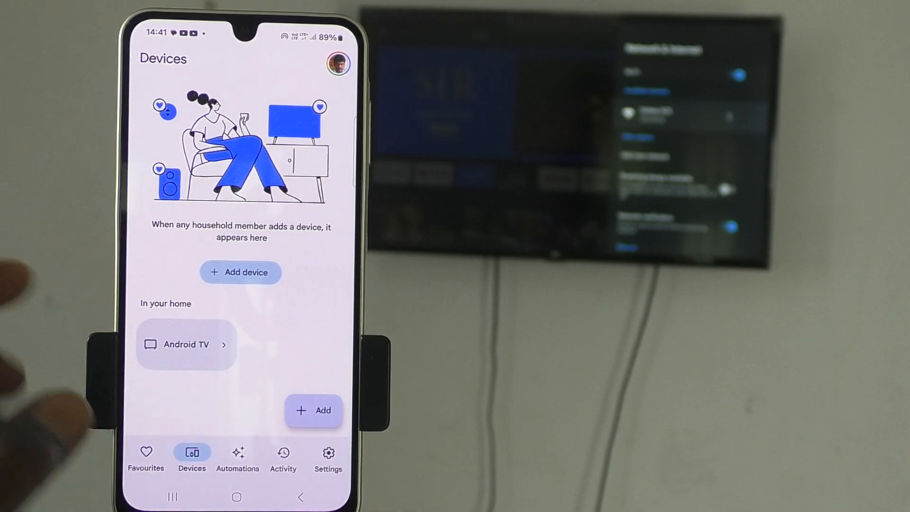
pyautogui.click(185, 343)
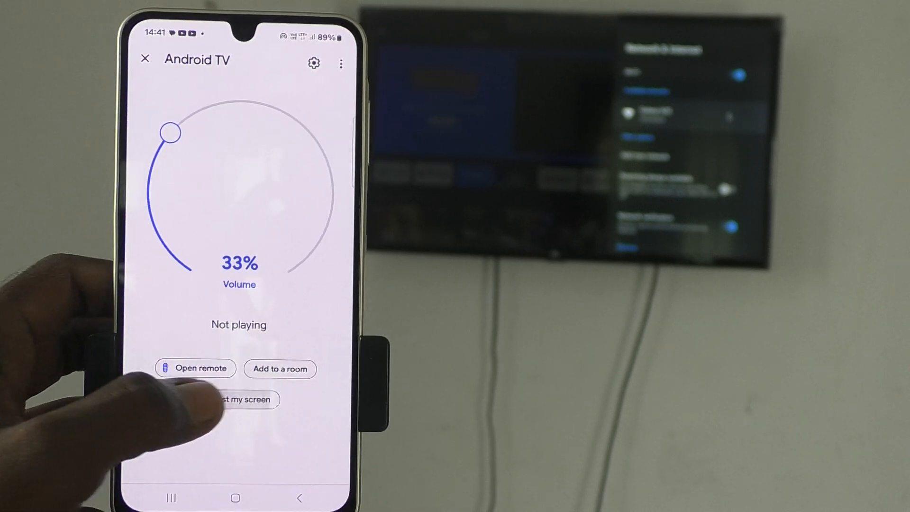
pyautogui.click(239, 399)
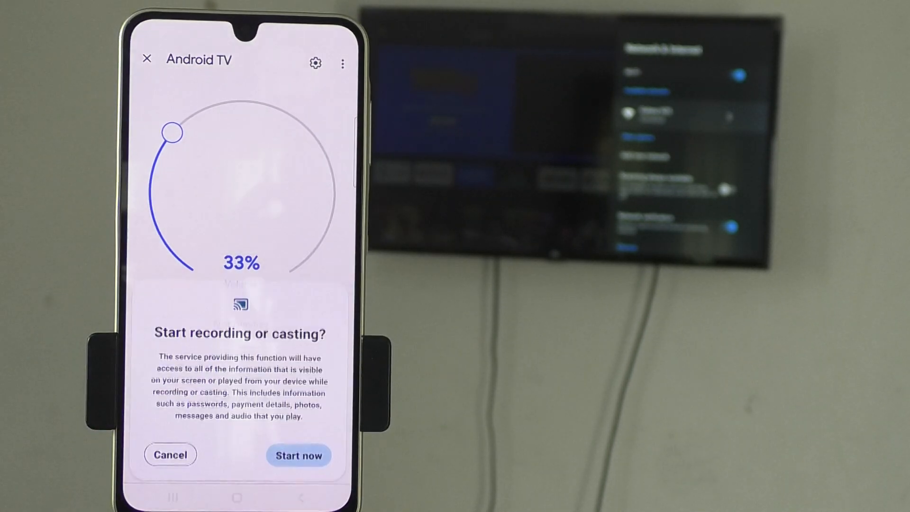
pyautogui.click(298, 455)
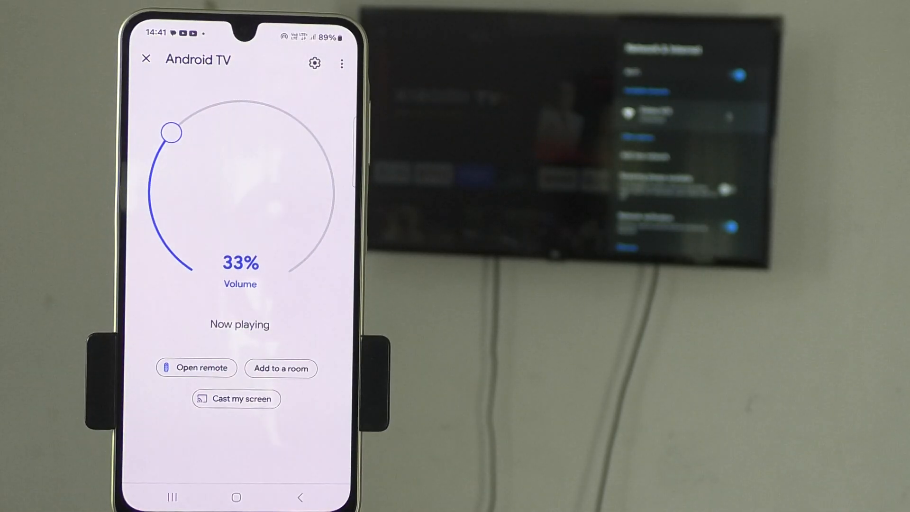
# Let mirroring appear on the TV and drag the volume dial up to 71%
pyautogui.click(236, 399)
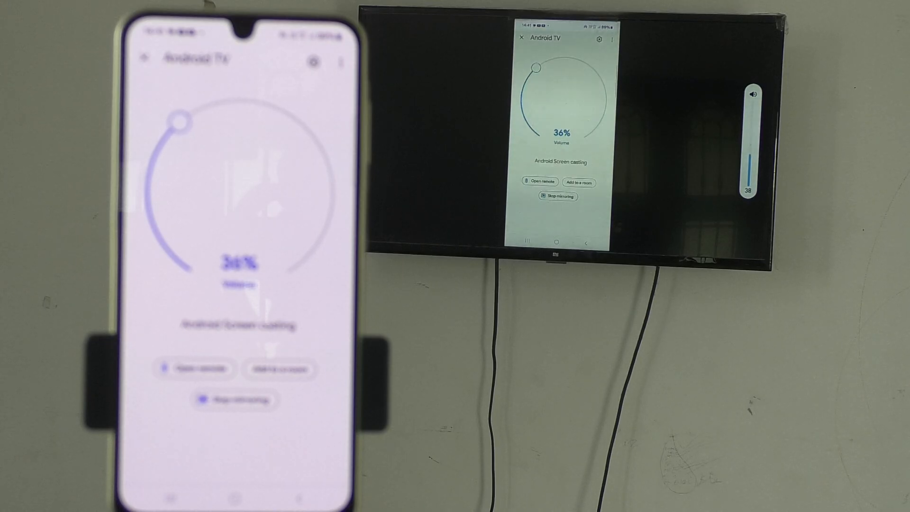
pyautogui.moveTo(177, 120); pyautogui.dragTo(235, 98)
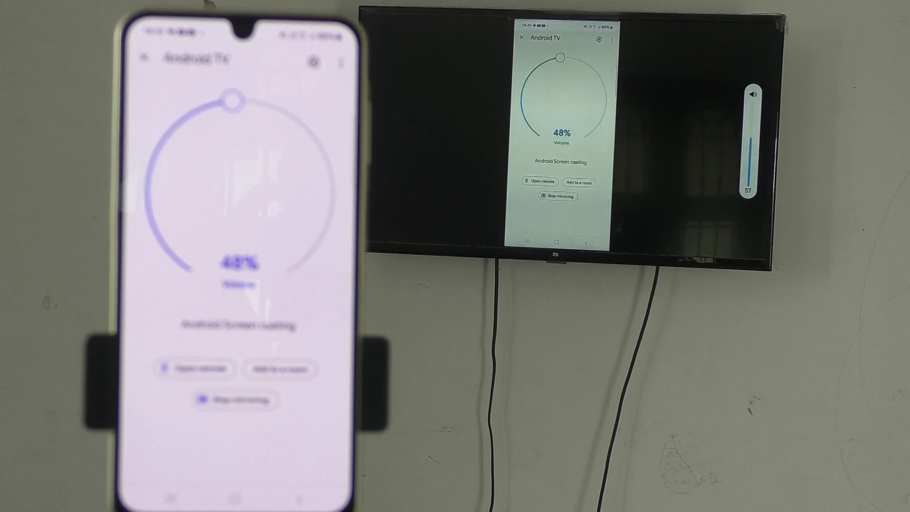
pyautogui.moveTo(232, 99); pyautogui.dragTo(307, 125)
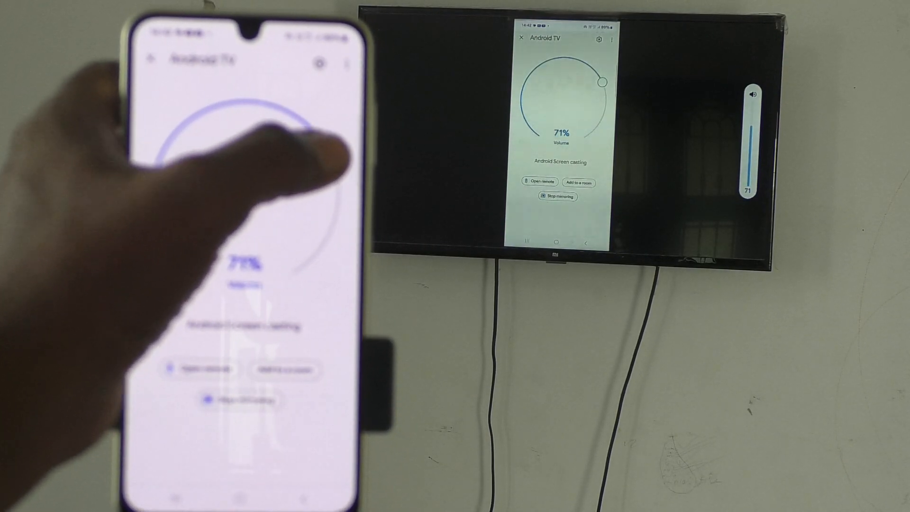
pyautogui.moveTo(314, 133); pyautogui.dragTo(192, 116)
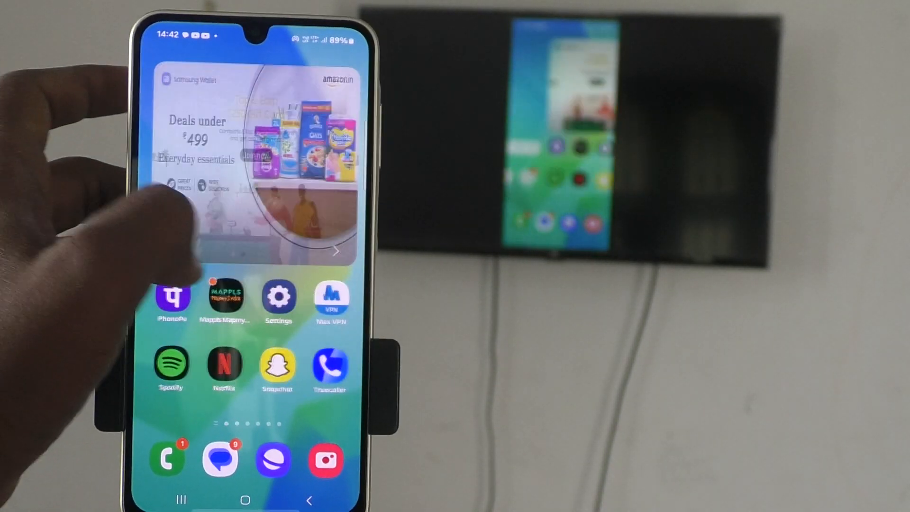
# Swipe through the home screen pages and launch My Files
pyautogui.hscroll(-3)
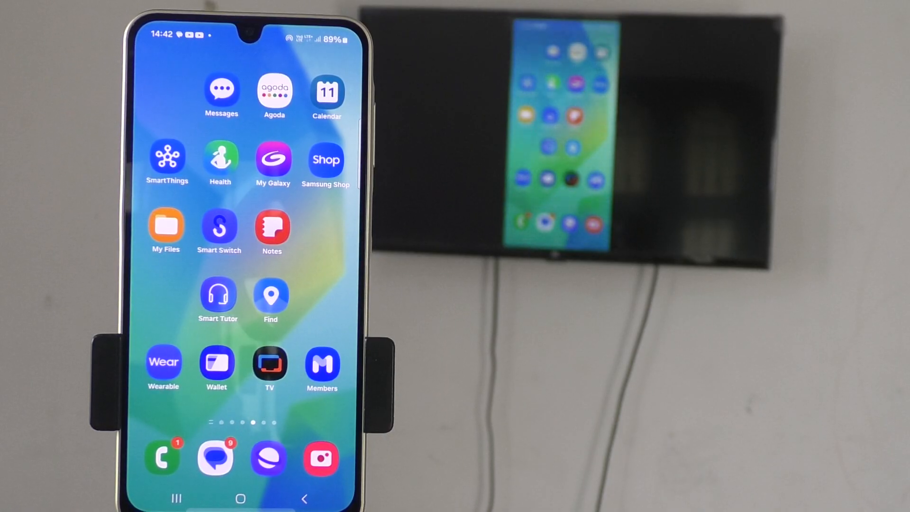
pyautogui.click(165, 227)
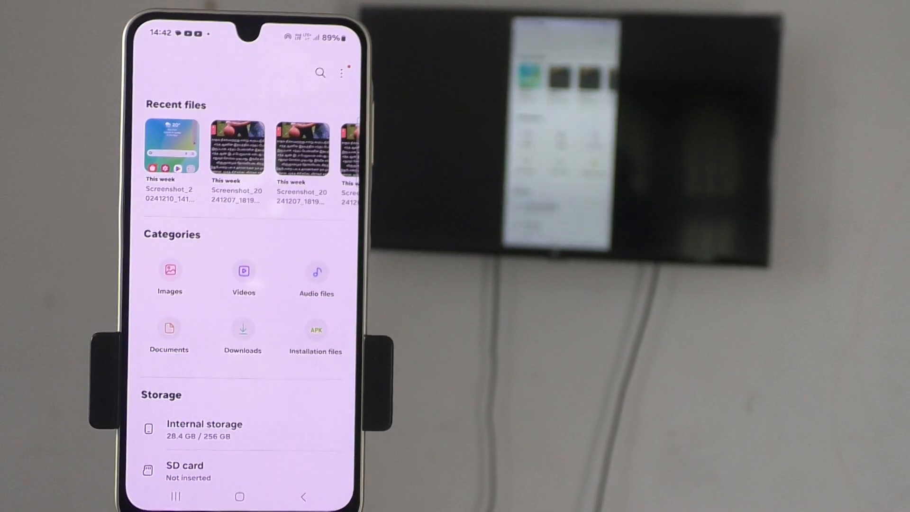